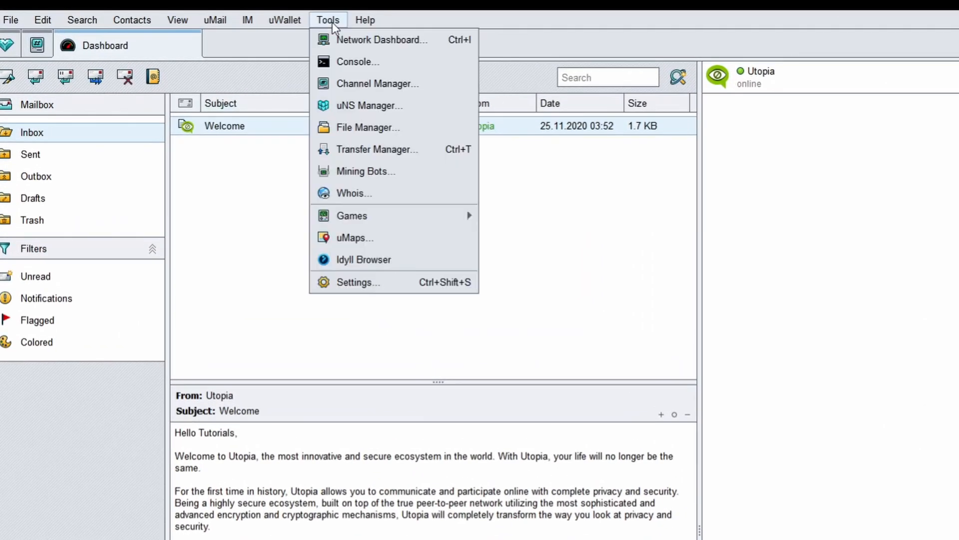
{"action": "mouse_move", "coordinate": [370, 105]}
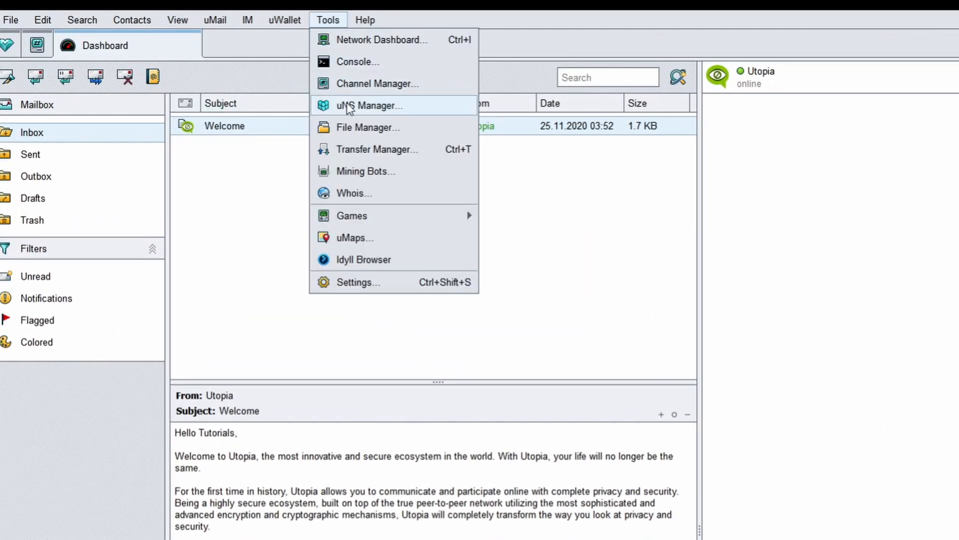
Open the uNS Manager and go to its uNS Registry section.
{"action": "left_click", "coordinate": [370, 106]}
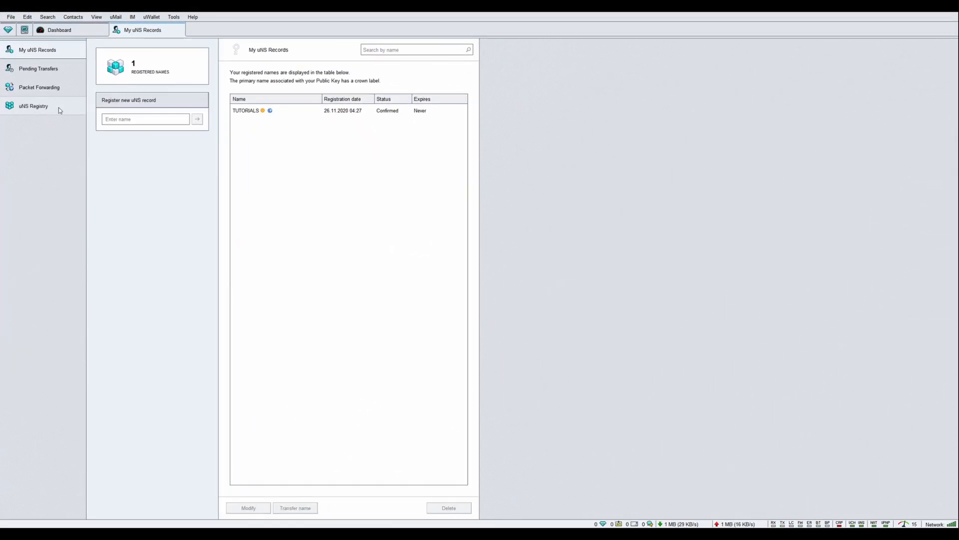
{"action": "left_click", "coordinate": [33, 106]}
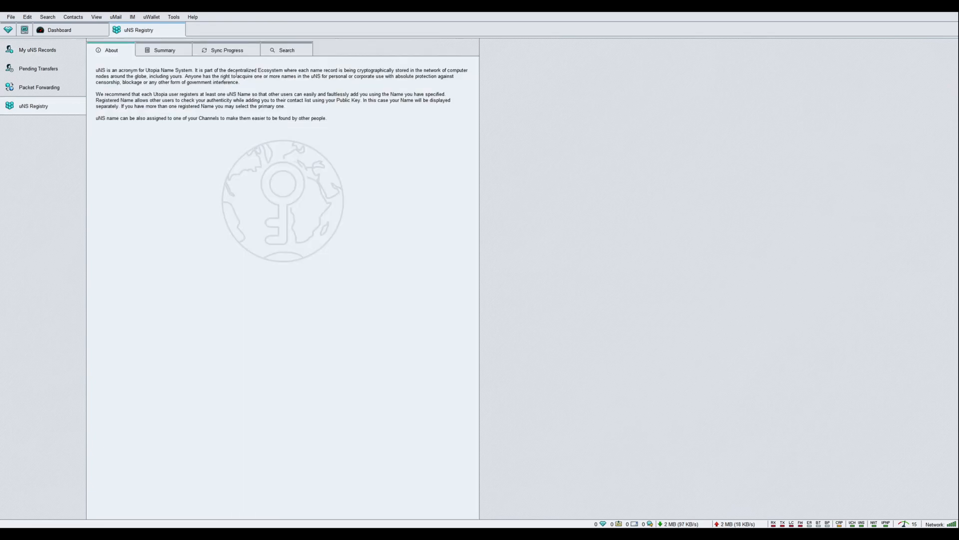
Search the registry for UTOPIA and scroll through the 48 matching names.
{"action": "left_click", "coordinate": [286, 49]}
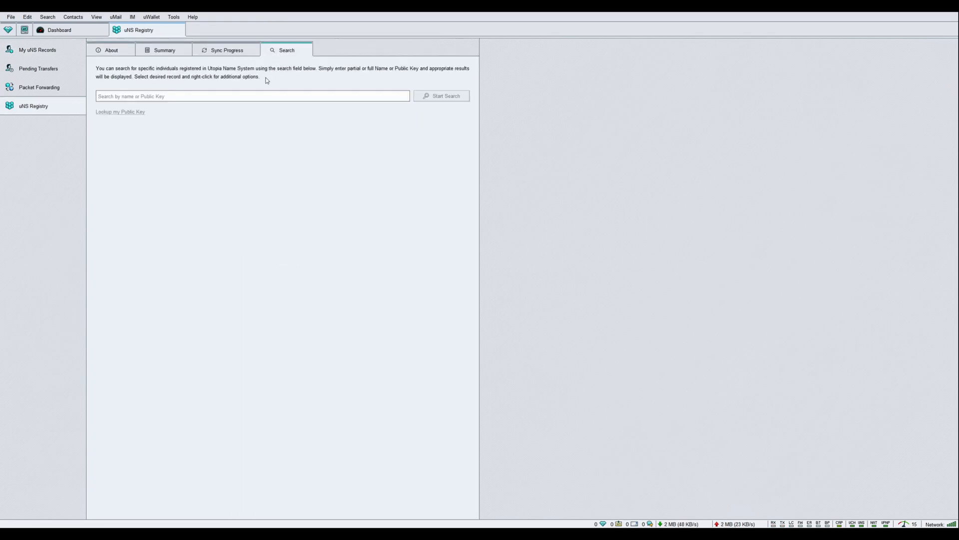
{"action": "left_click", "coordinate": [252, 95]}
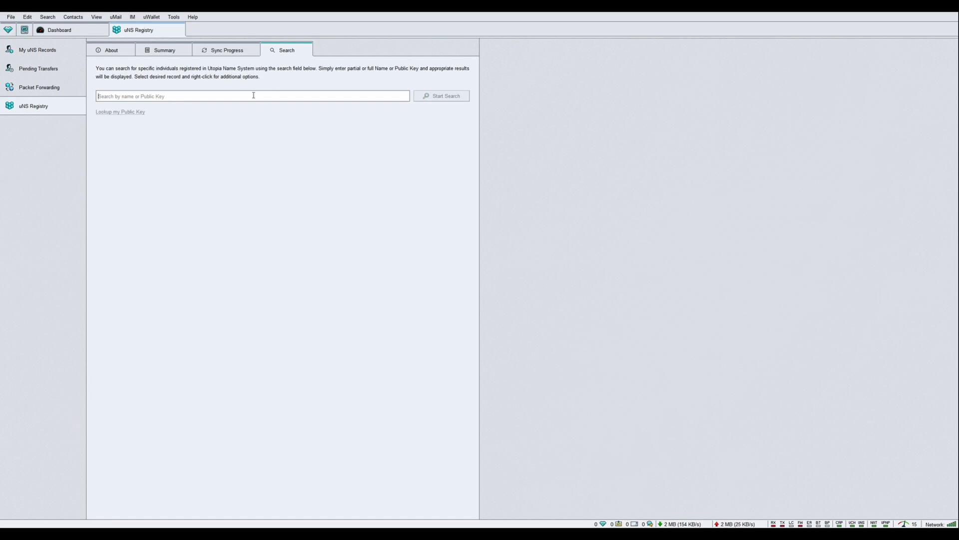
{"action": "type", "text": "UTOPIA"}
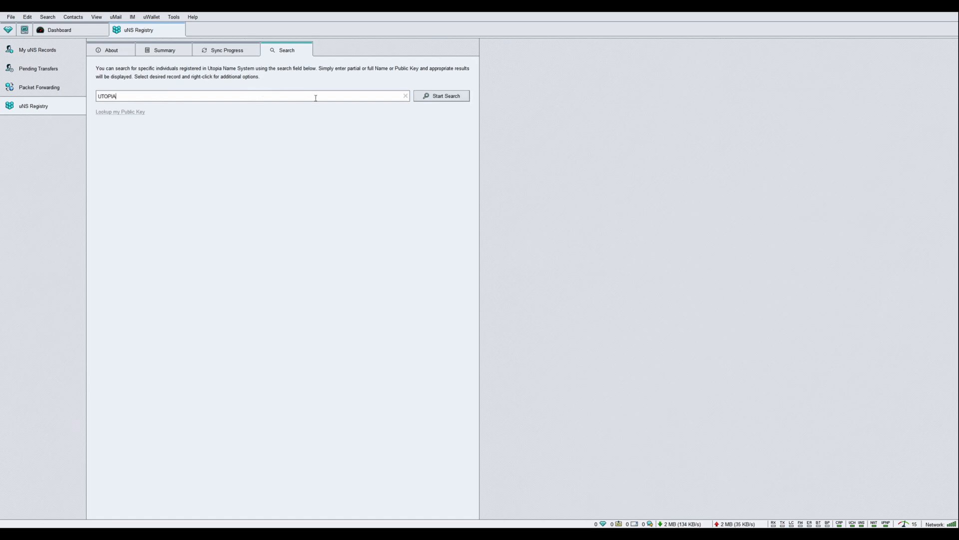
{"action": "left_click", "coordinate": [442, 95]}
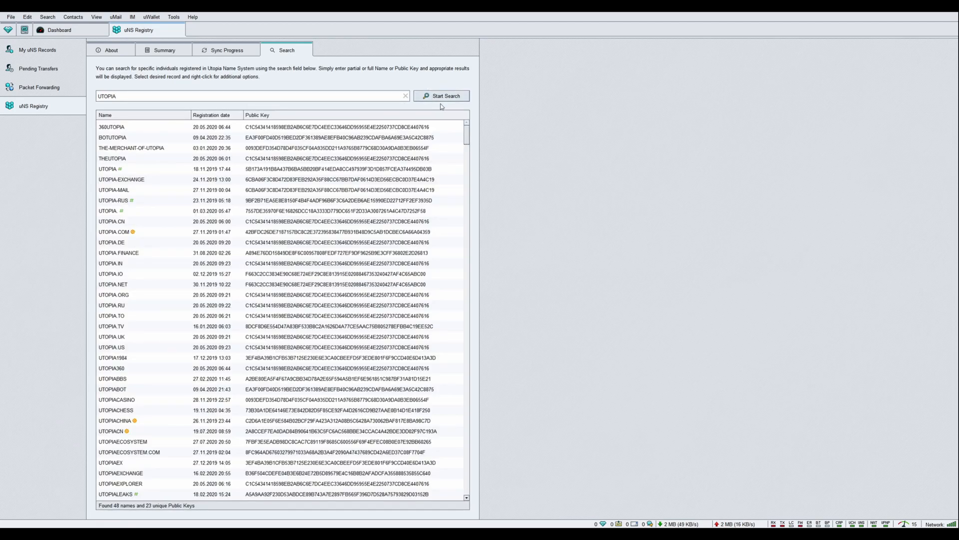
{"action": "scroll", "scroll_direction": "down", "scroll_amount": 3}
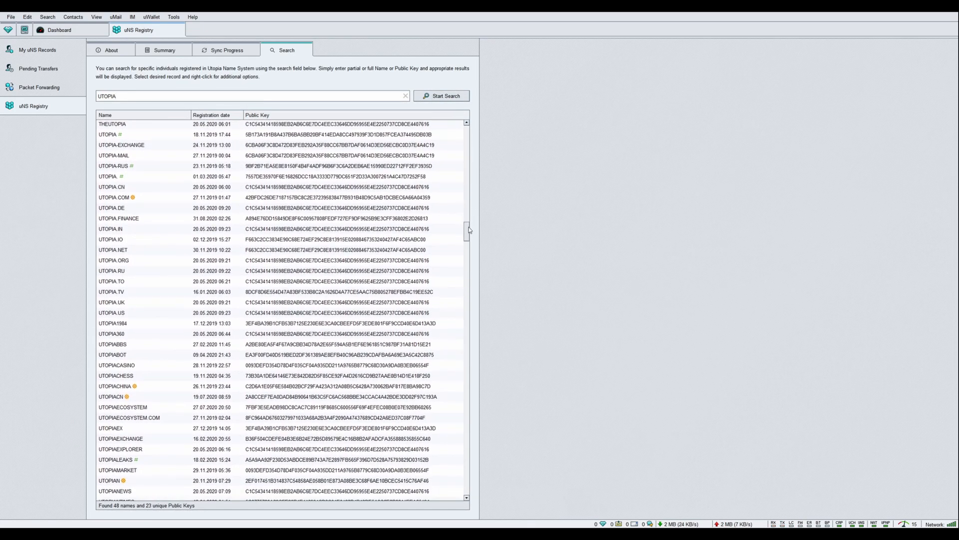
{"action": "scroll", "scroll_direction": "down", "scroll_amount": 3}
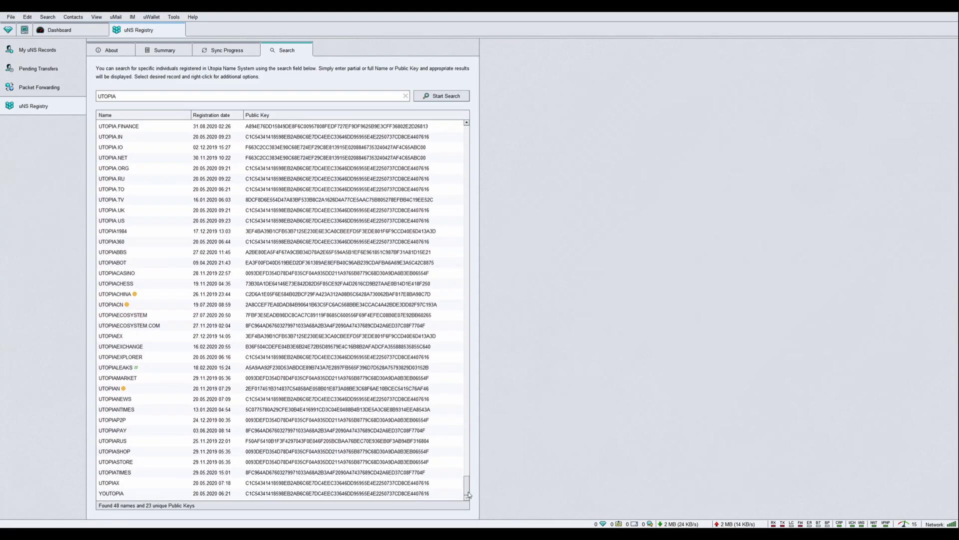
{"action": "mouse_move", "coordinate": [109, 514]}
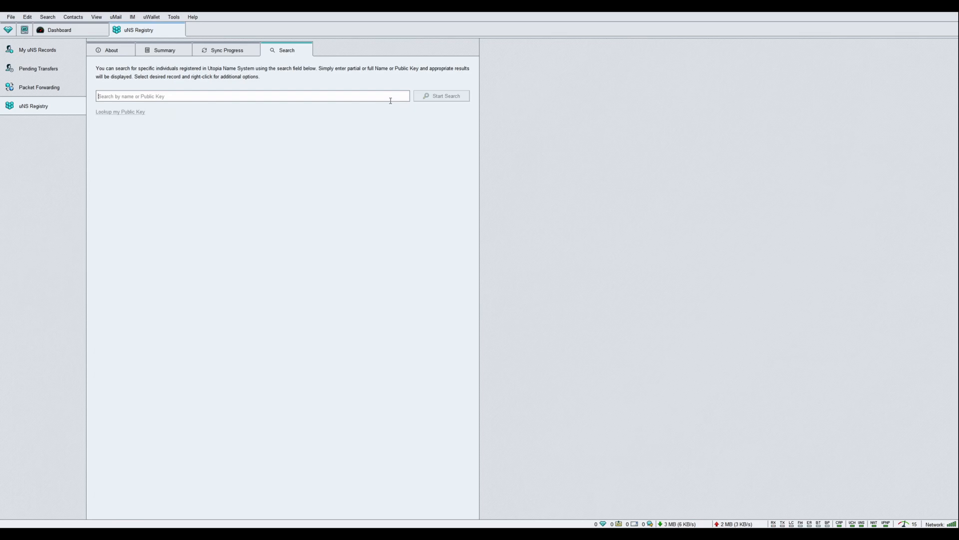
Search for 1984, then request all names owned by that record's public key.
{"action": "type", "text": "1984"}
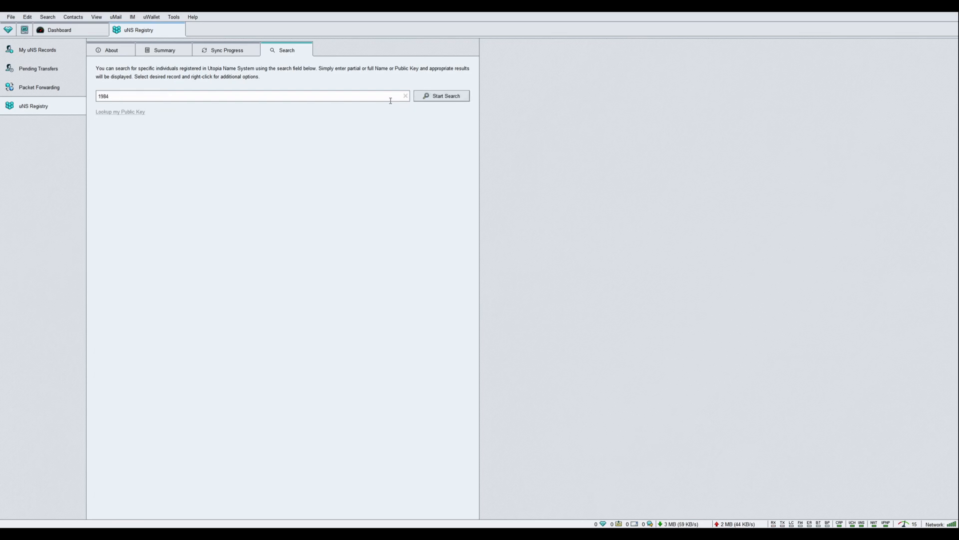
{"action": "left_click", "coordinate": [442, 96]}
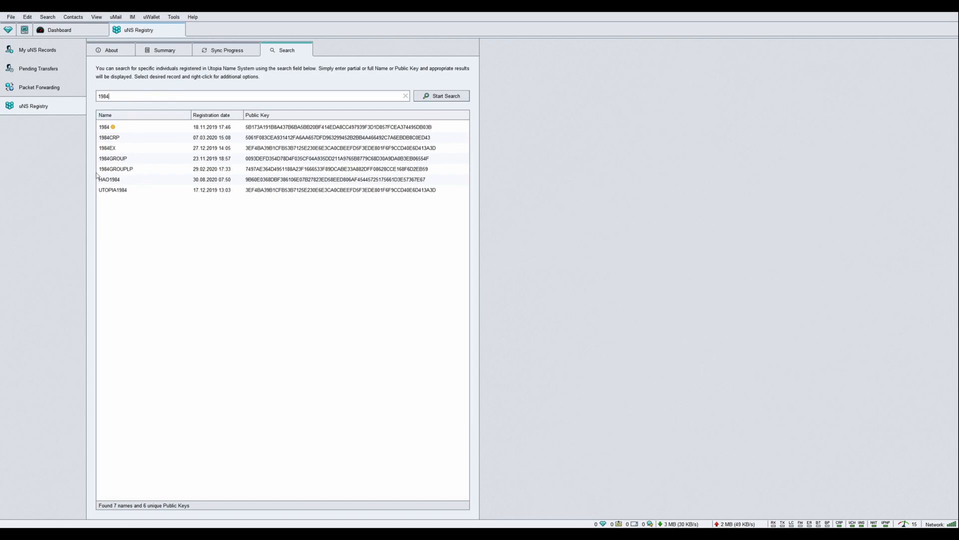
{"action": "mouse_move", "coordinate": [235, 128]}
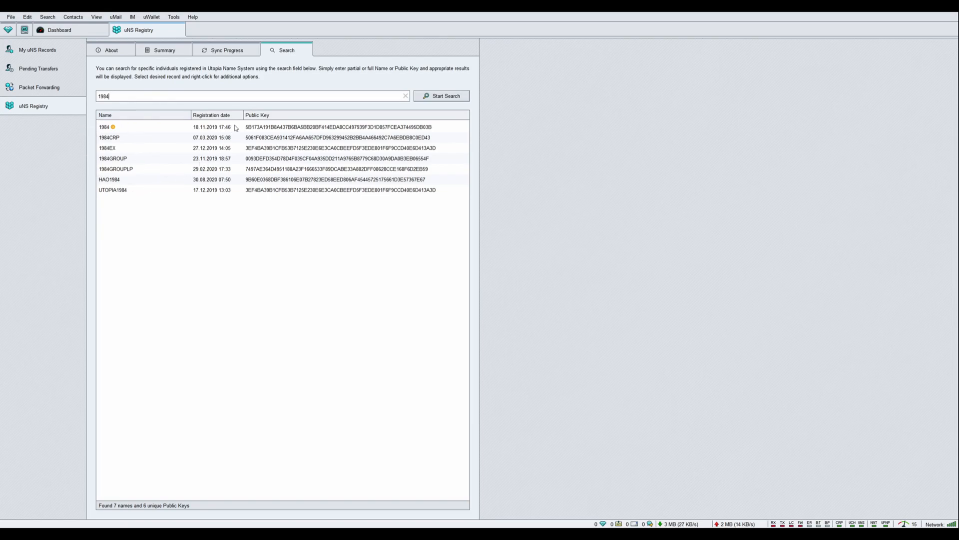
{"action": "right_click", "coordinate": [122, 127]}
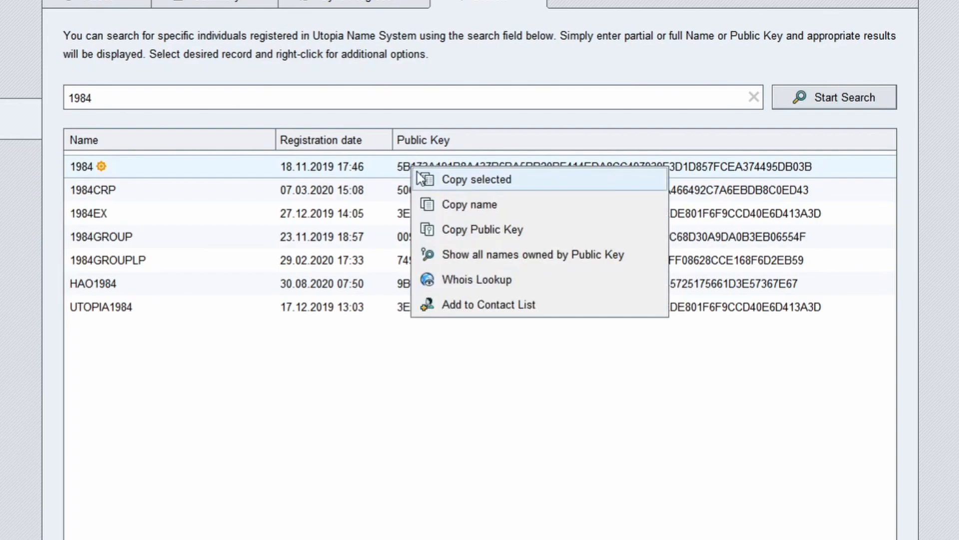
{"action": "mouse_move", "coordinate": [466, 255]}
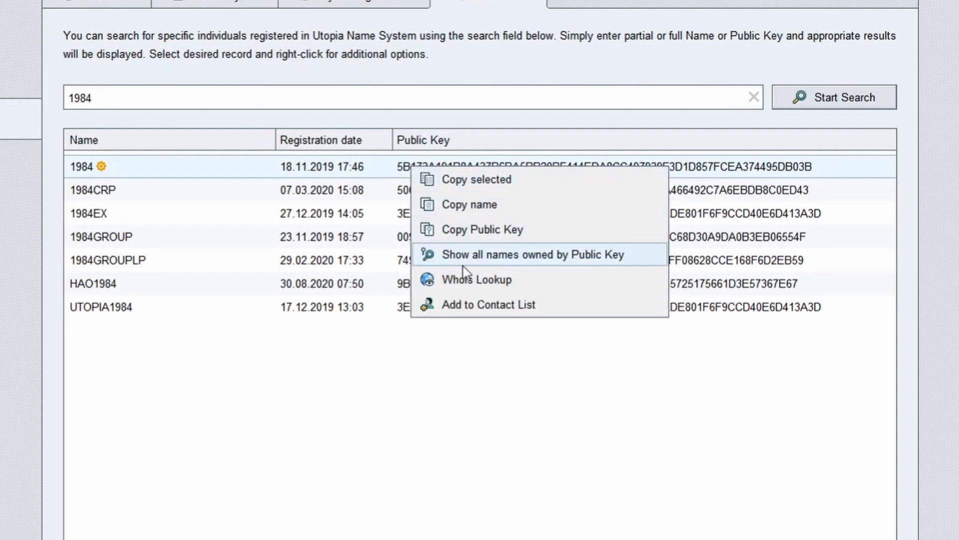
{"action": "mouse_move", "coordinate": [486, 259]}
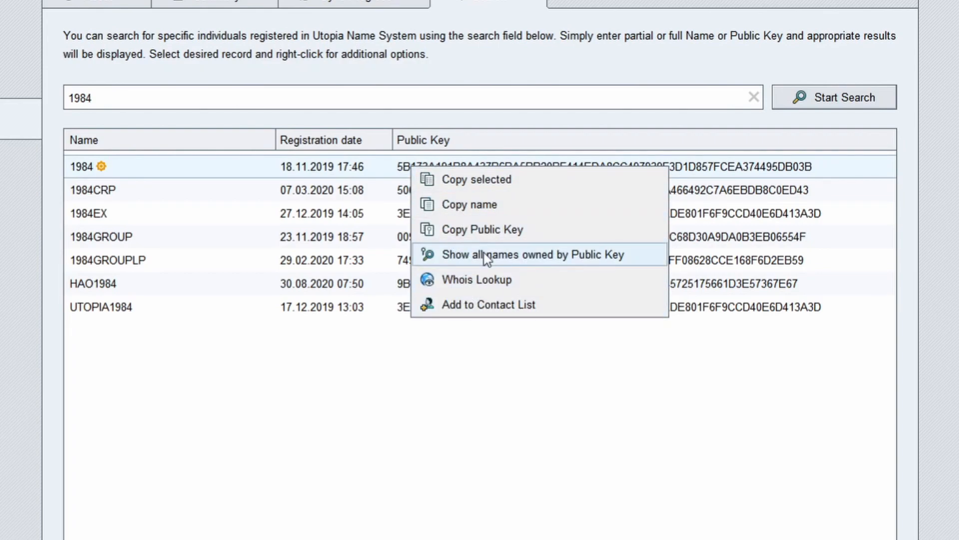
{"action": "left_click", "coordinate": [482, 229]}
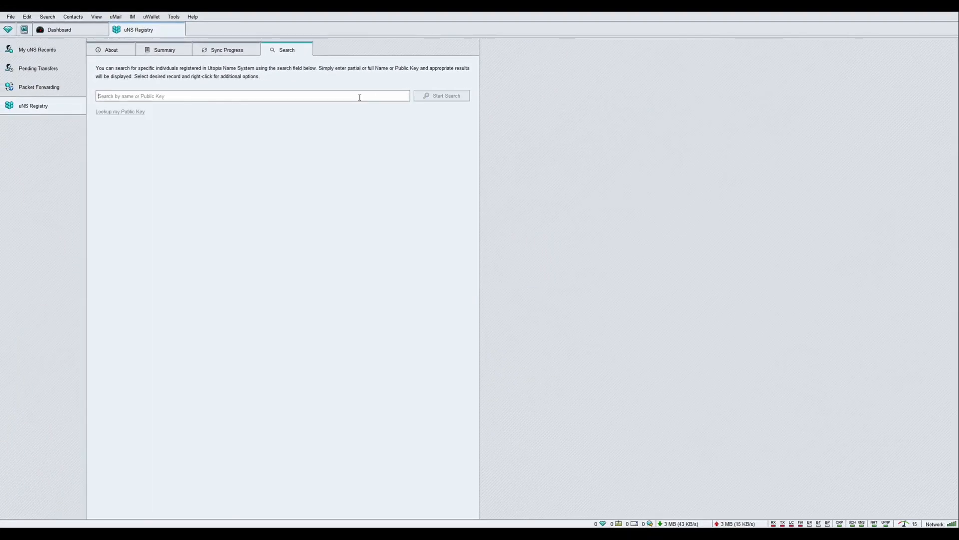
Right-click the search field holding the 1984 record's public key.
{"action": "right_click", "coordinate": [251, 96]}
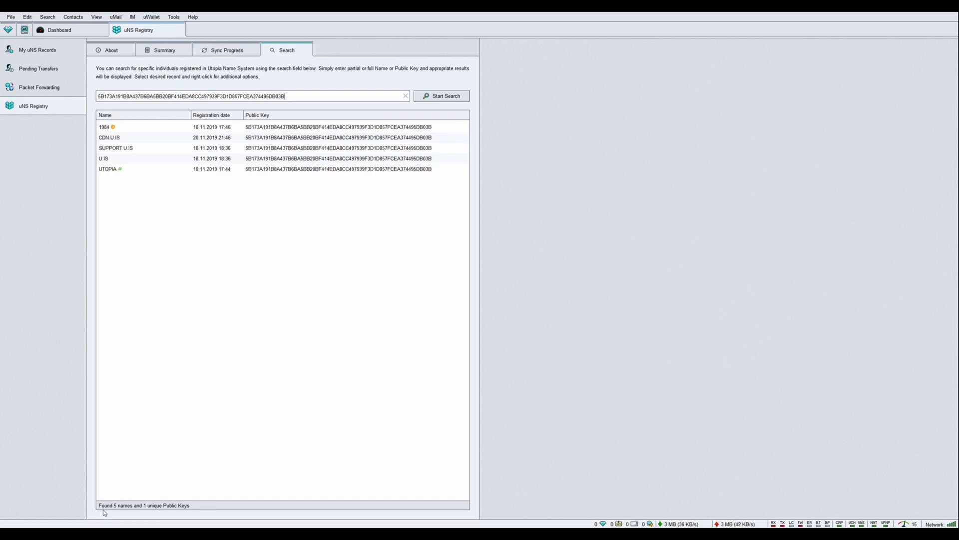
{"action": "mouse_move", "coordinate": [130, 520]}
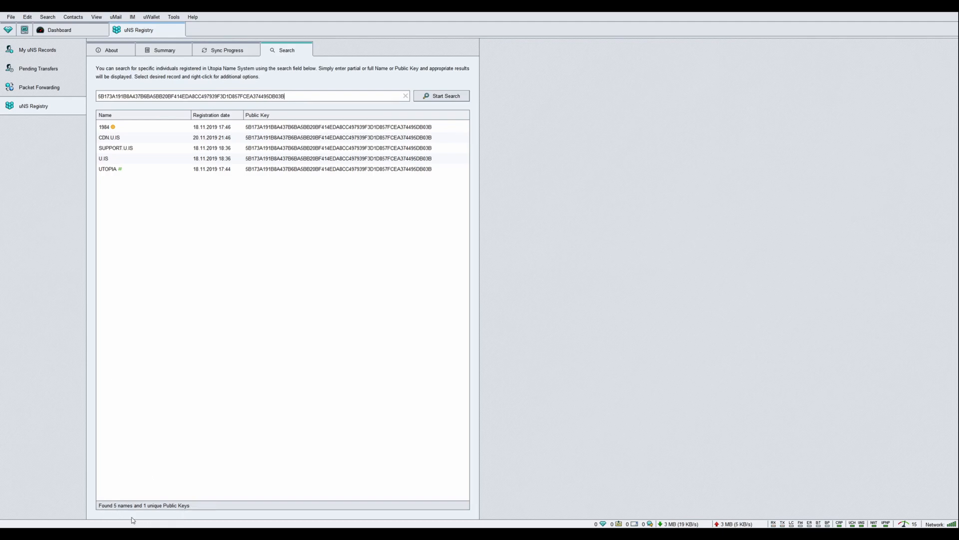